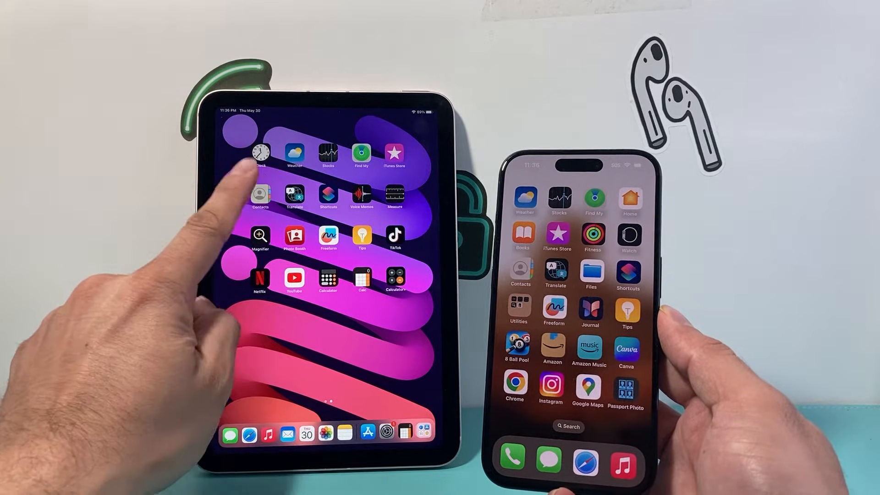
Reach the iPad's Apple ID account page and its iCloud settings.
left_click(259, 196)
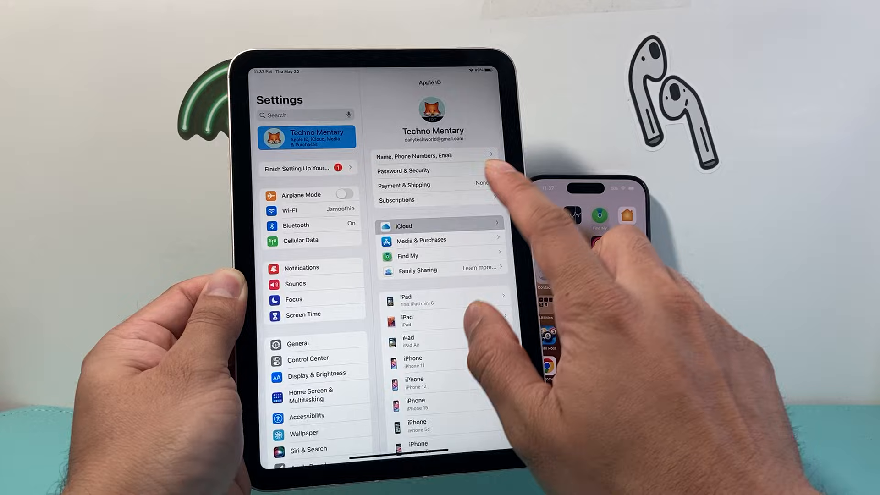
left_click(441, 226)
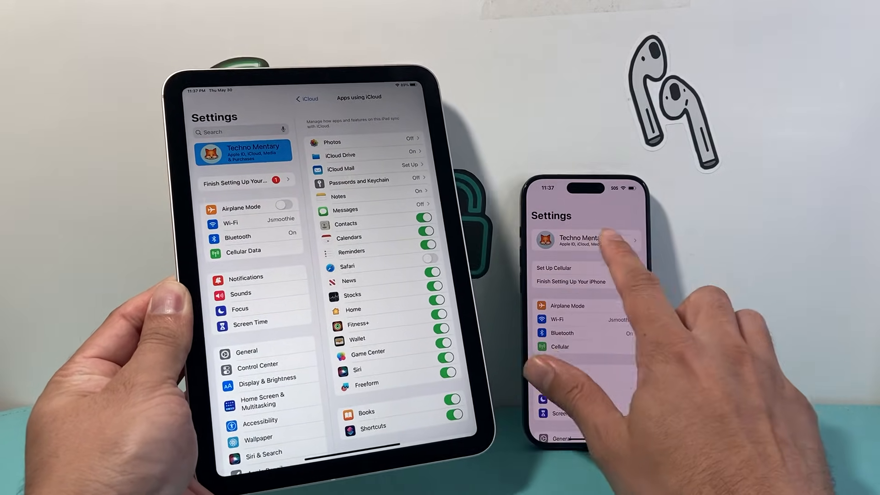
Reach the iPhone's iCloud settings and show the full list of apps using iCloud.
left_click(584, 241)
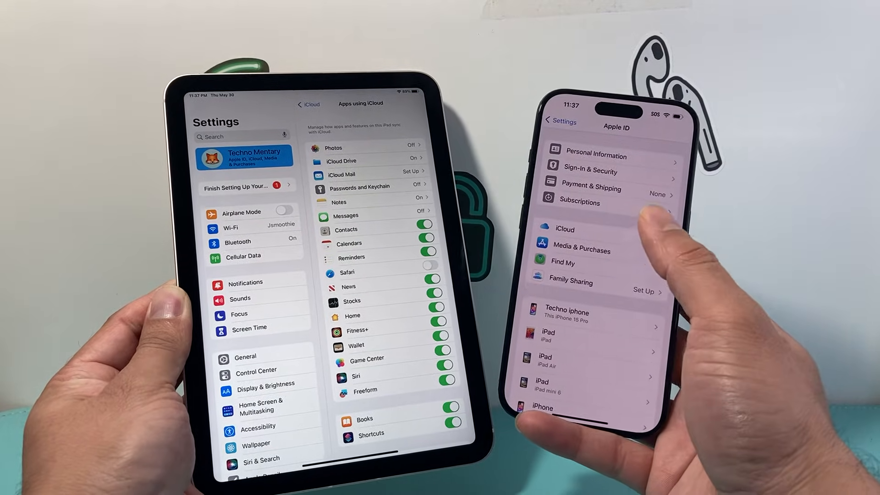
left_click(563, 229)
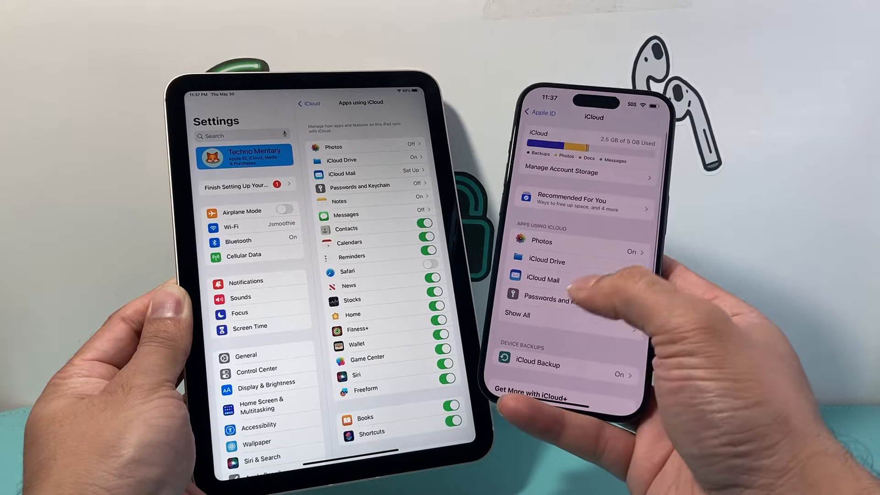
left_click(517, 314)
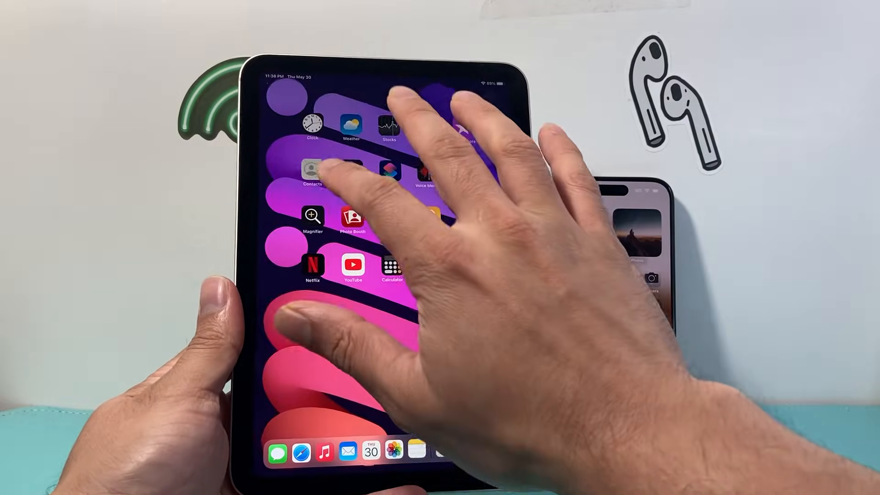
Launch the iPad's Contacts app to check the synced contacts.
left_click(312, 168)
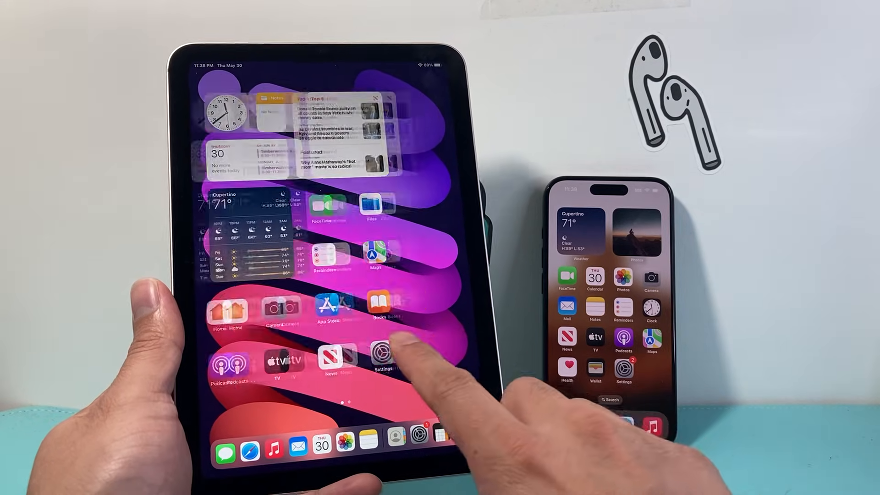
Swipe back to the iPad's first Home Screen page of apps.
scroll("left", 3)
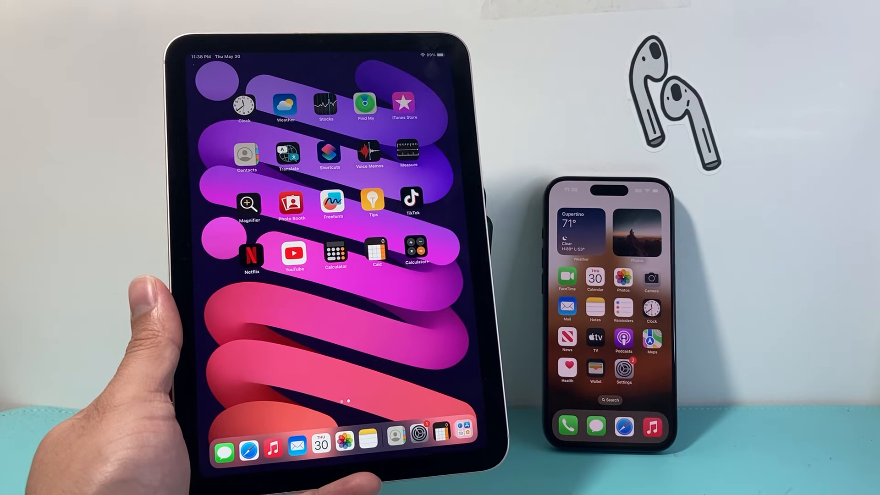